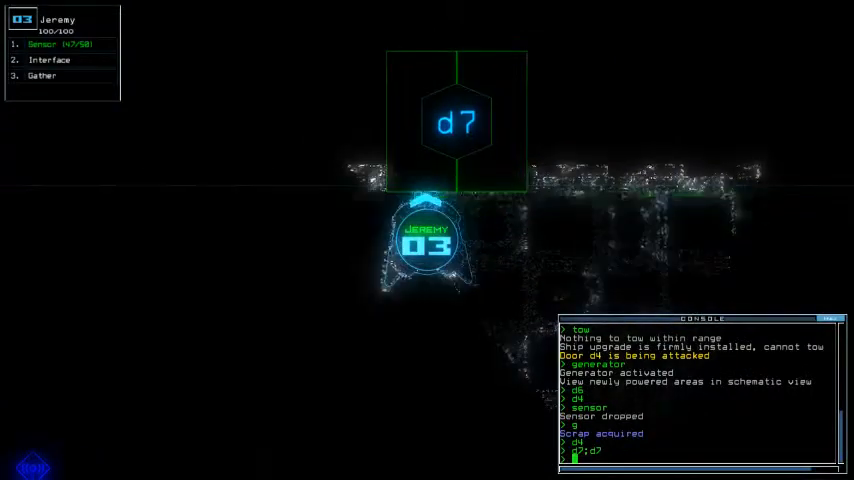
Step: Reroute power from room r2 to r4 via the schematic console
key(')
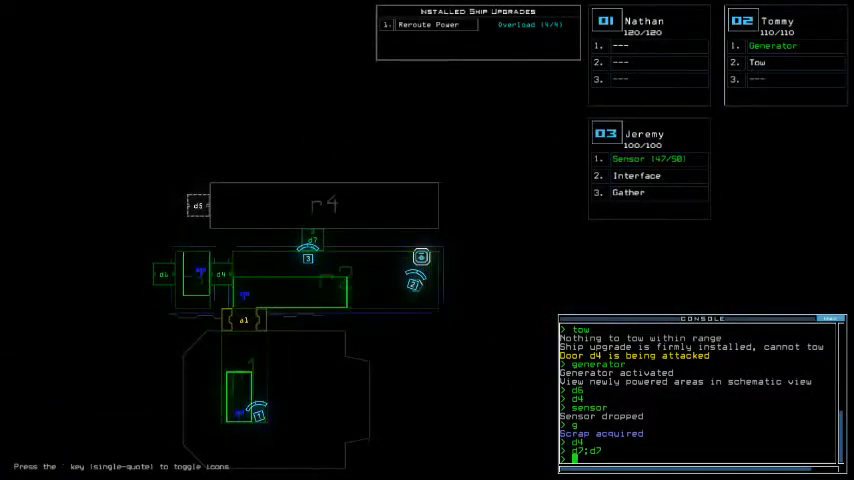
text(reroute r2 r4)
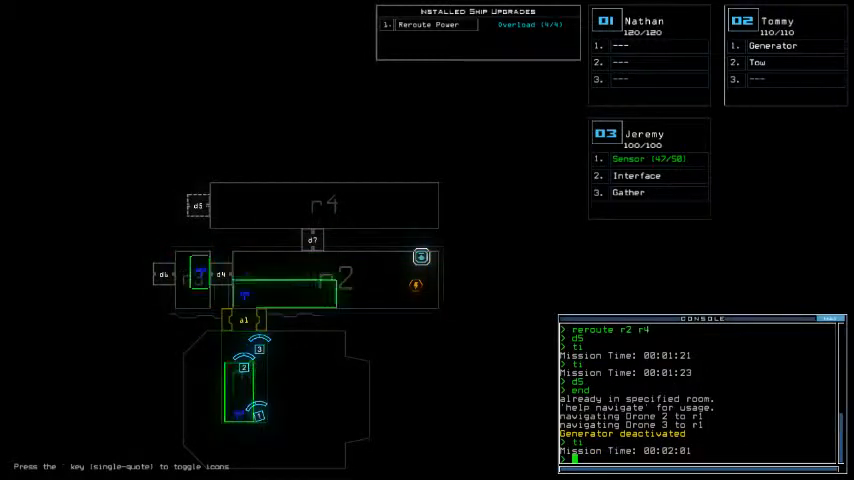
Step: Take control of Jeremy's drone to close door d5 and drop a sensor
text(go)
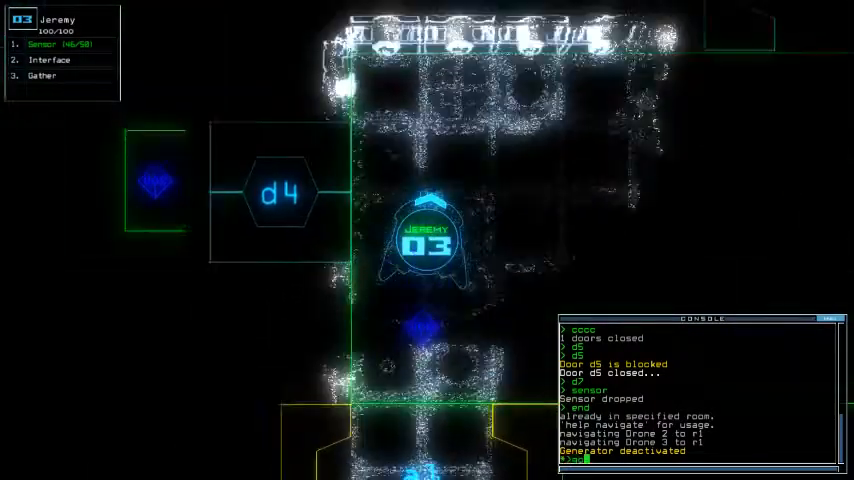
Step: Gather scrap with Jeremy's drone and open door d7 toward room r5
text(go)
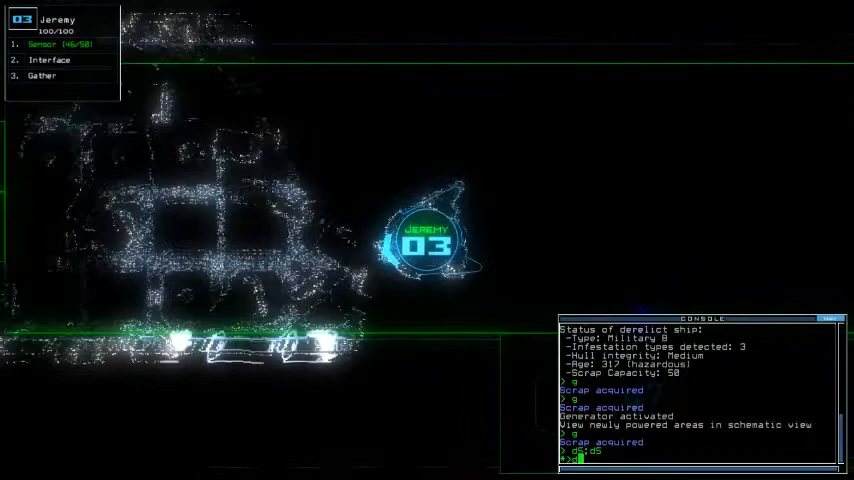
text(d7)
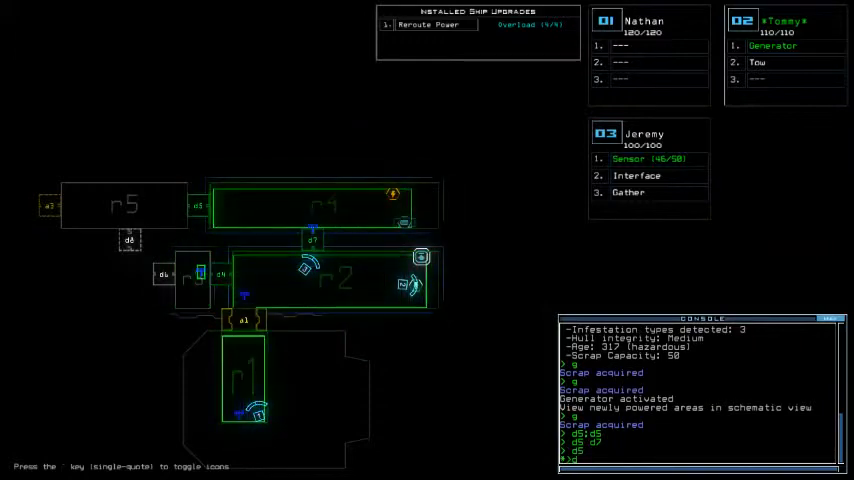
Step: Navigate drone 2 back before triggering room r5's defenses on the enemies
text(navigate 2)
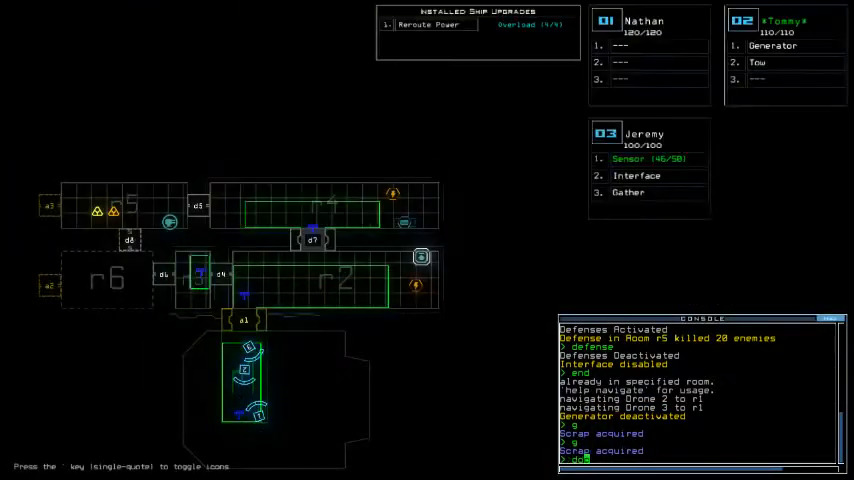
text(dock a2)
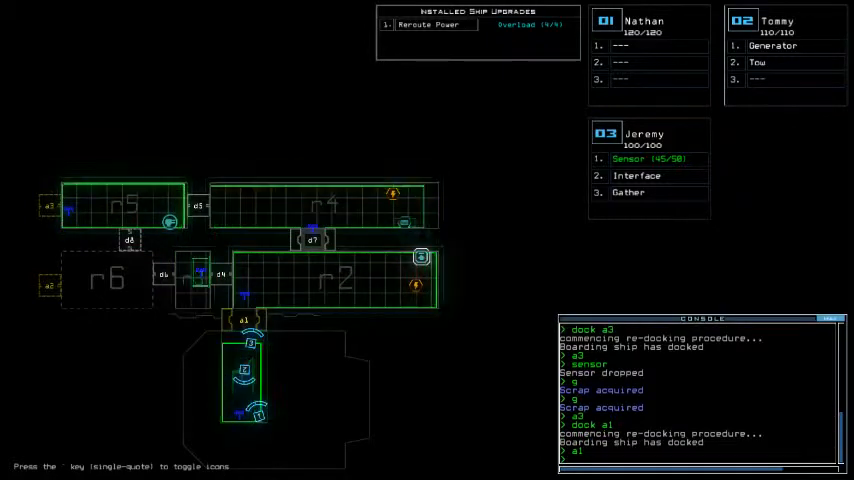
Step: Navigate drones 2 and 3 into room r4 to restart the generator
text(navigate)
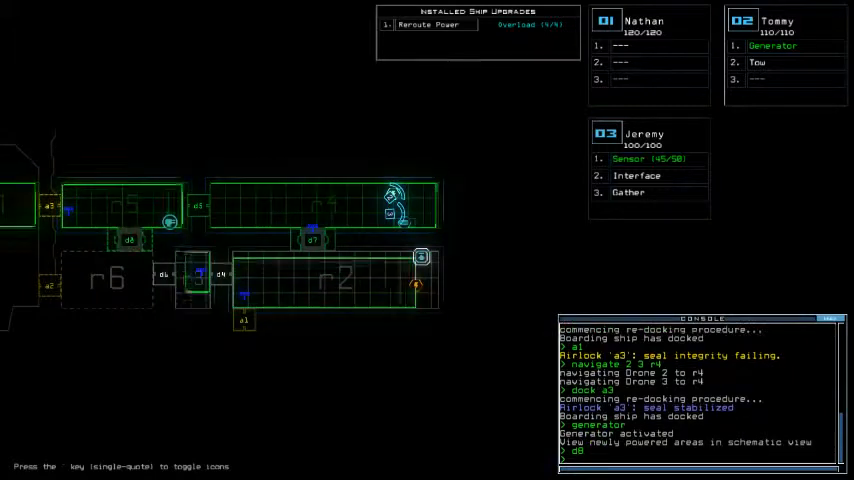
Step: Activate the derelict's defenses and navigate drones 2 and 3 back to r1
click(637, 175)
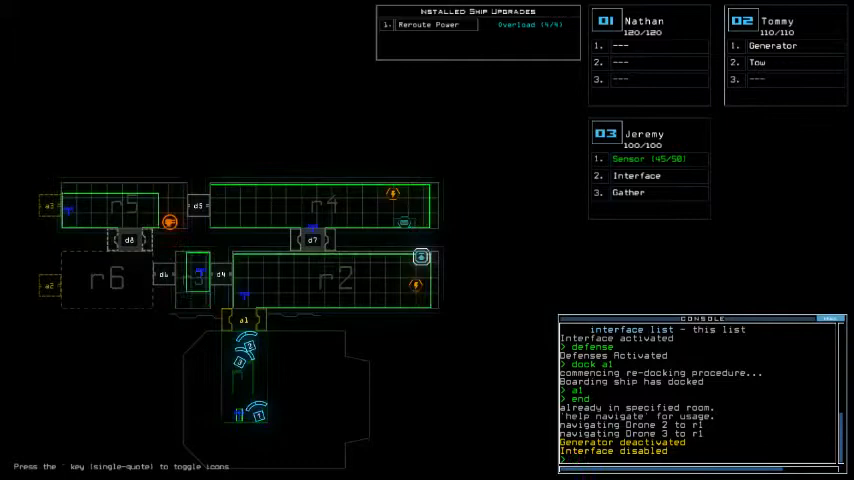
text(navigate 2 3)
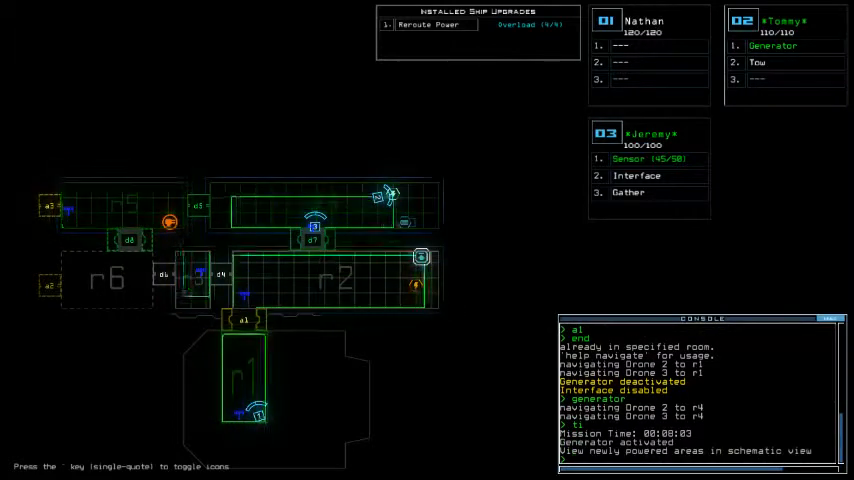
Step: Run 'interface' after sending drones 2 and 3 to r4 with the generator on
text(interface)
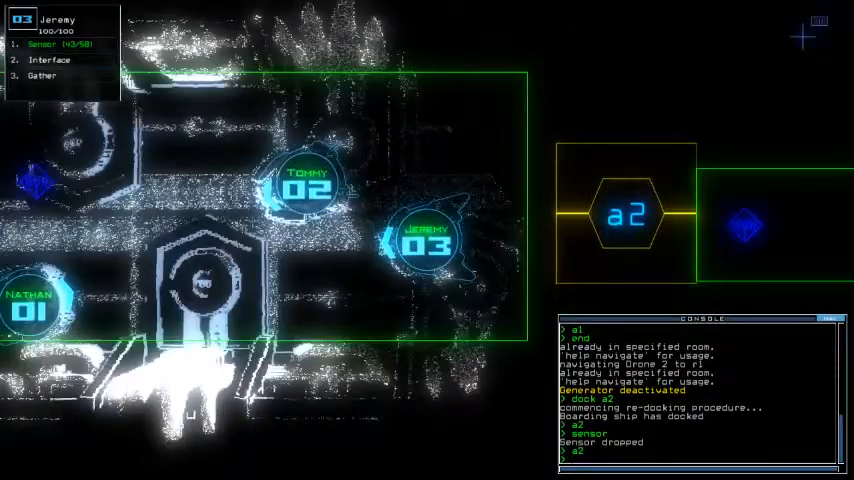
Step: Leave the derelict and dismiss the 800-point Daily Challenge score to view the leaderboard
key(')
text(out)
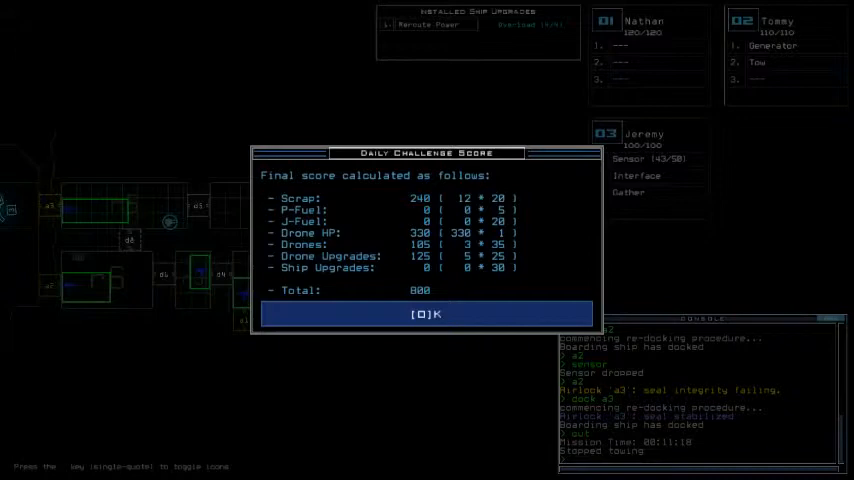
click(426, 313)
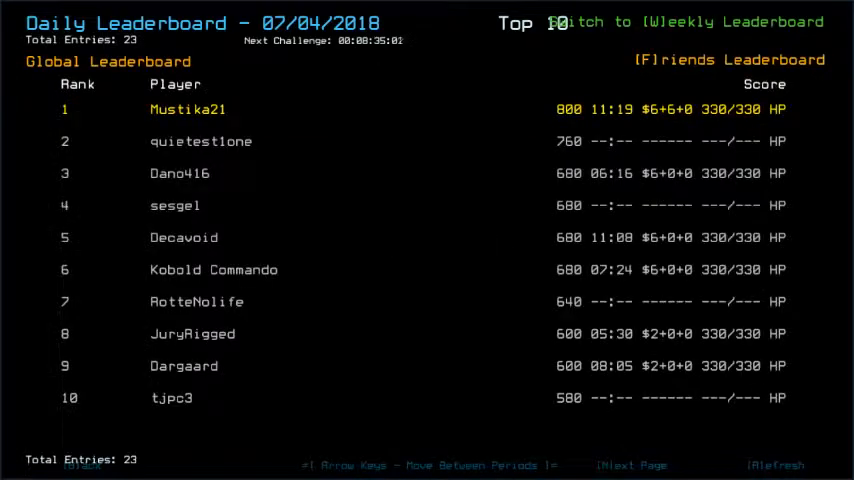